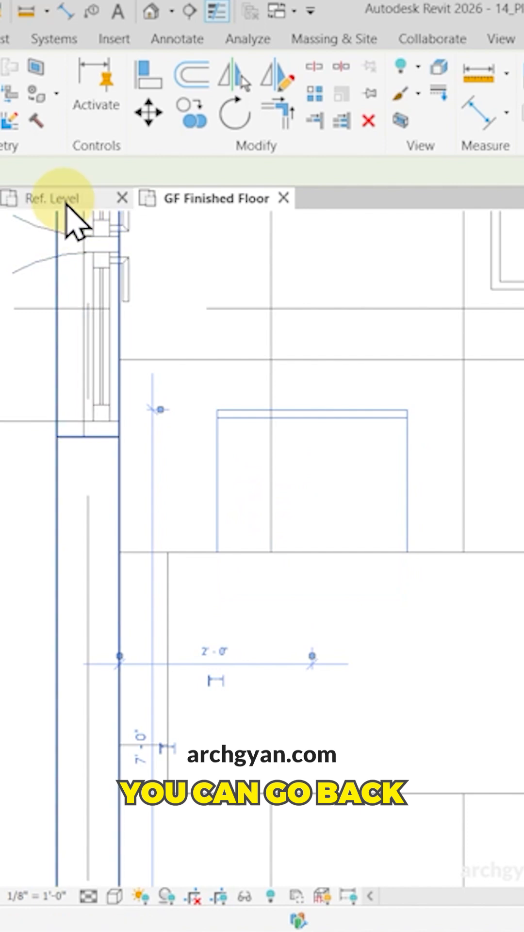
# Return to the chair family's Ref. Level view and show the Annotate tools.
pyautogui.click(52, 198)
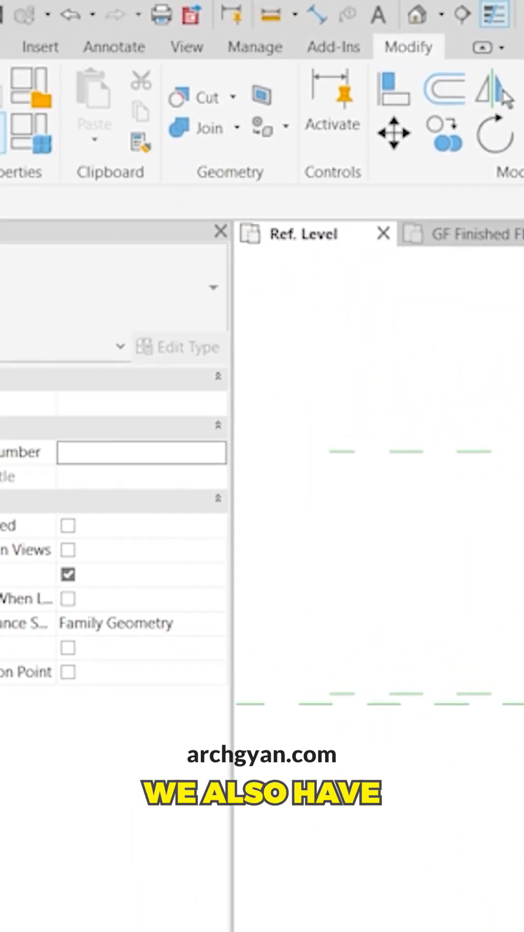
pyautogui.click(247, 51)
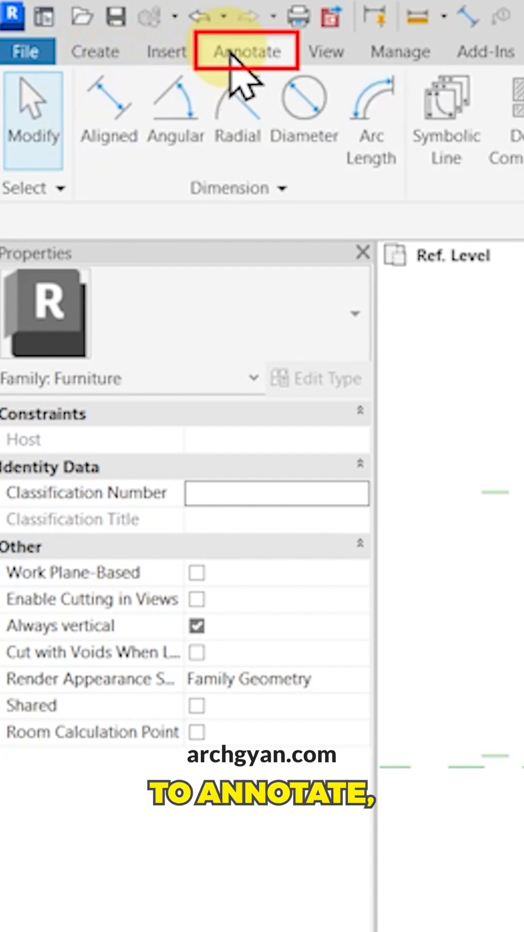
pyautogui.click(246, 51)
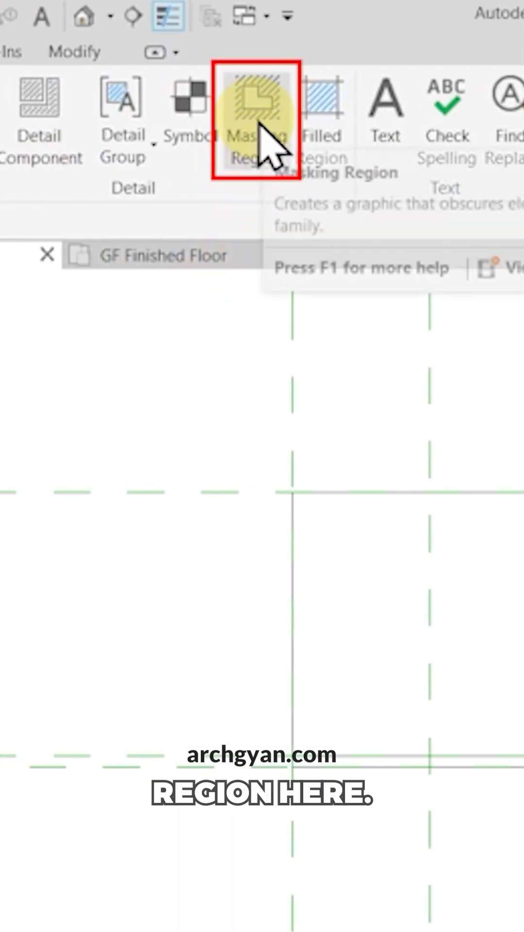
# Start a masking region and drag a rectangular boundary over the chair's square outline.
pyautogui.click(256, 103)
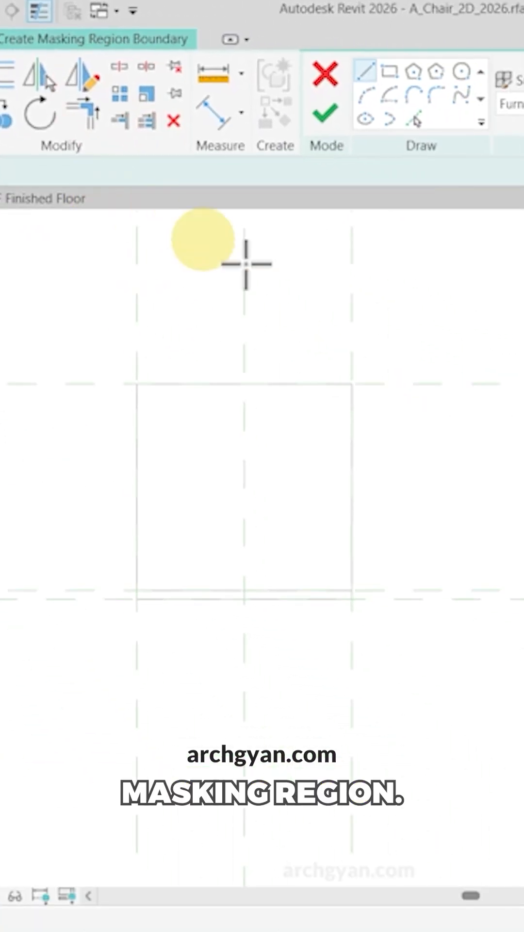
pyautogui.click(389, 71)
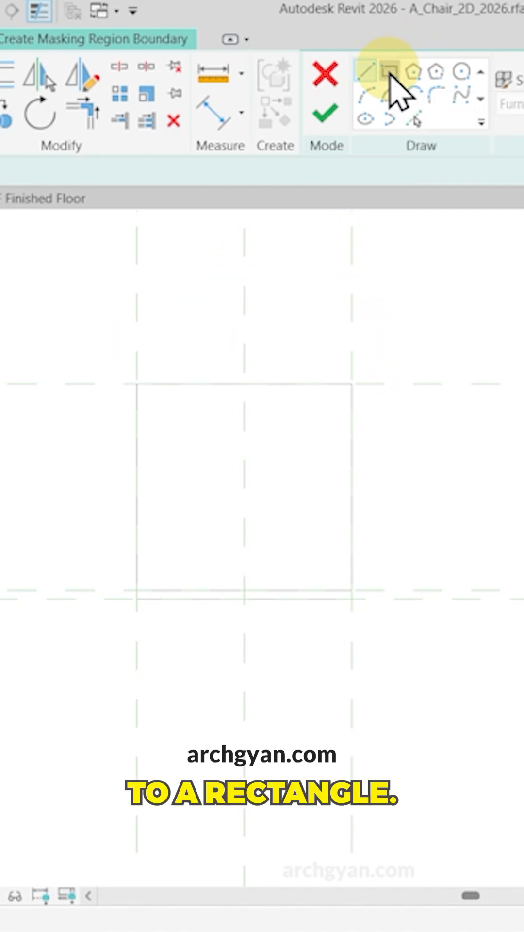
pyautogui.click(389, 70)
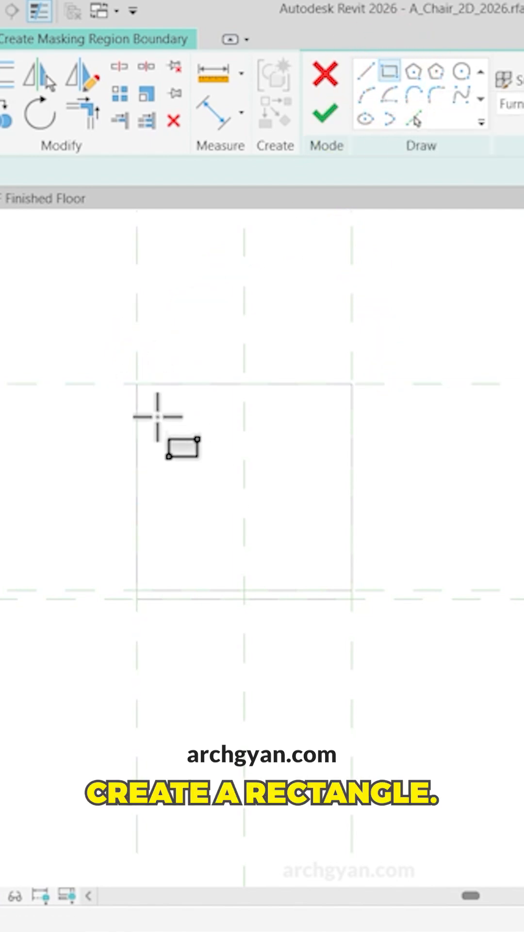
pyautogui.moveTo(157, 417); pyautogui.dragTo(336, 506)
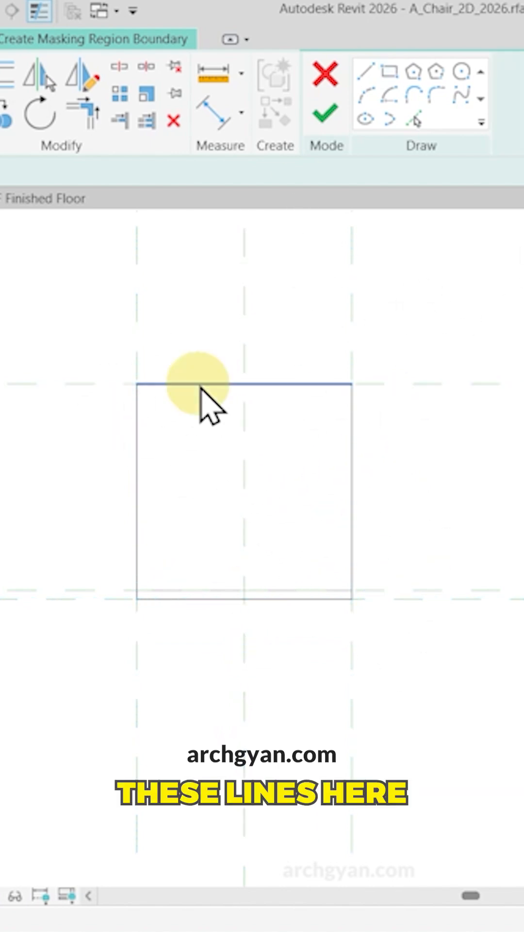
pyautogui.click(423, 103)
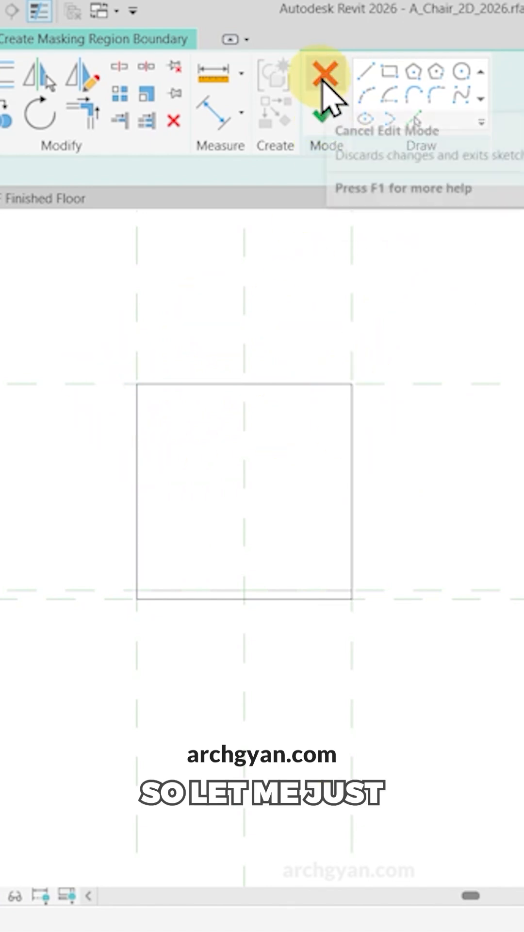
# Cancel the first sketch, delete the square outline lines, and begin a new masking region.
pyautogui.click(325, 74)
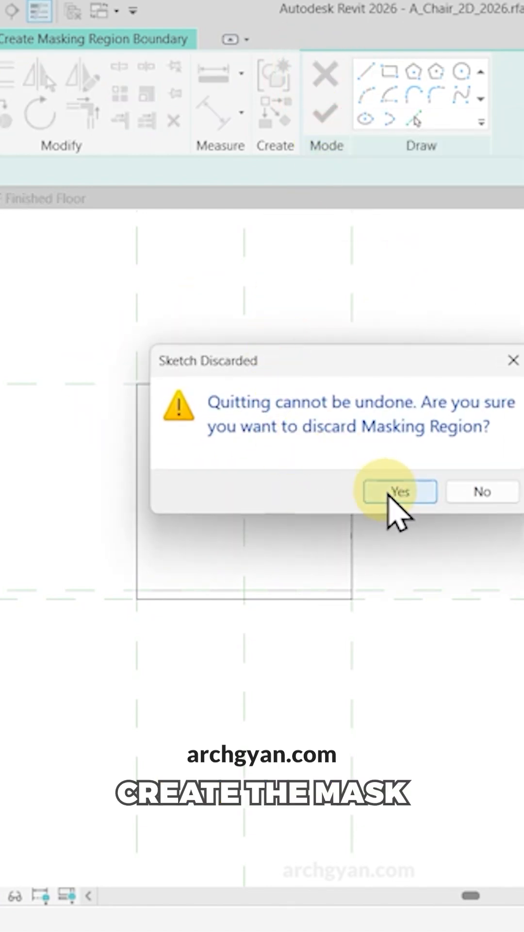
pyautogui.click(399, 492)
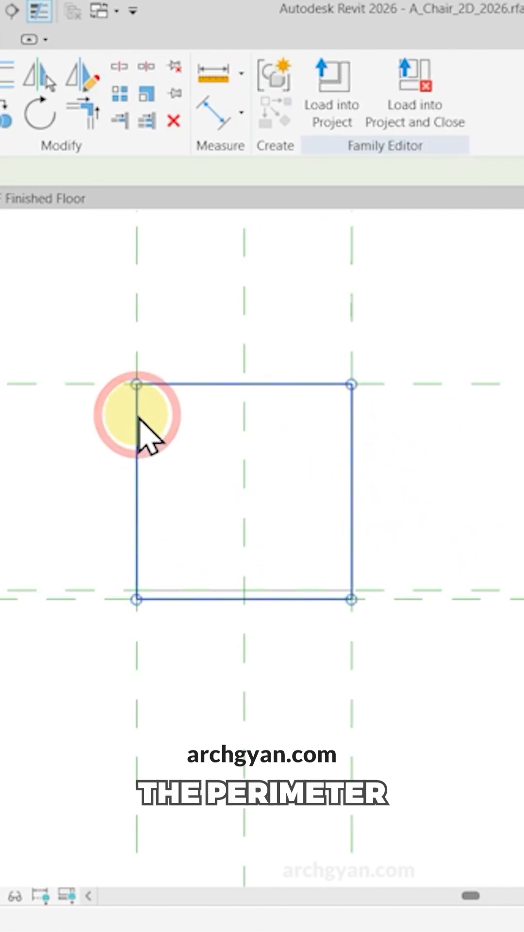
pyautogui.press('Delete')
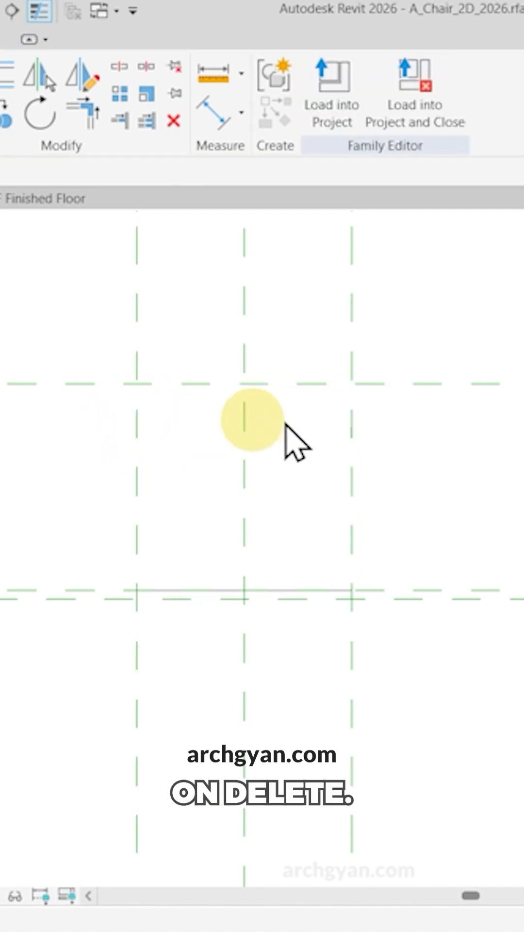
pyautogui.click(192, 39)
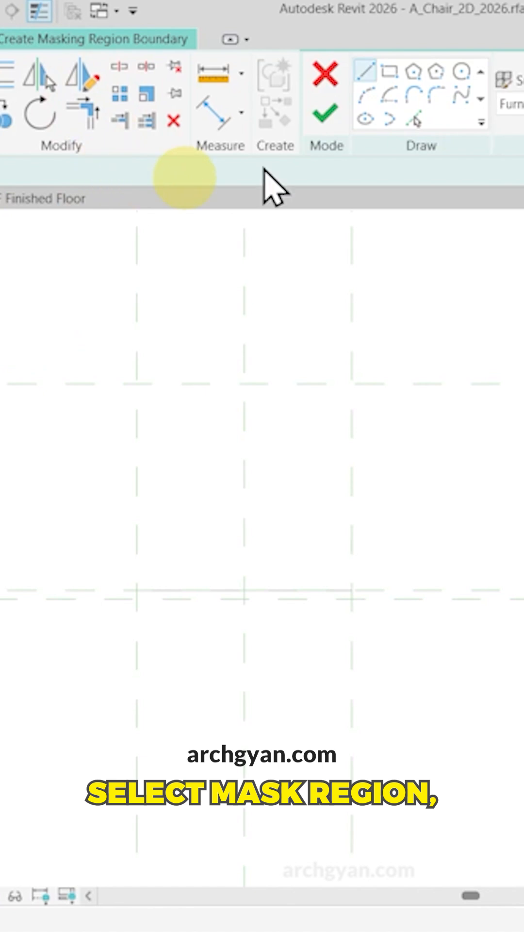
# Draw a rectangle snapped to the reference plane intersections and finish the masking region.
pyautogui.click(389, 70)
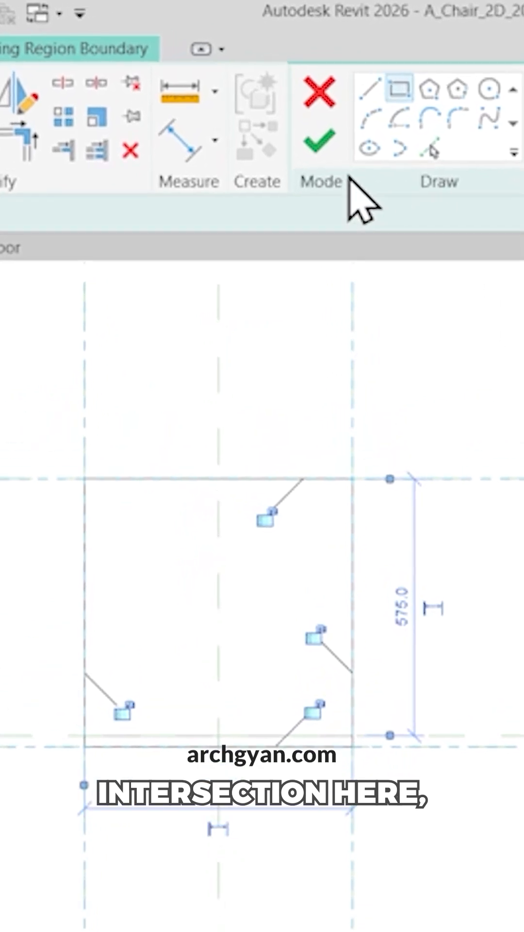
pyautogui.click(320, 141)
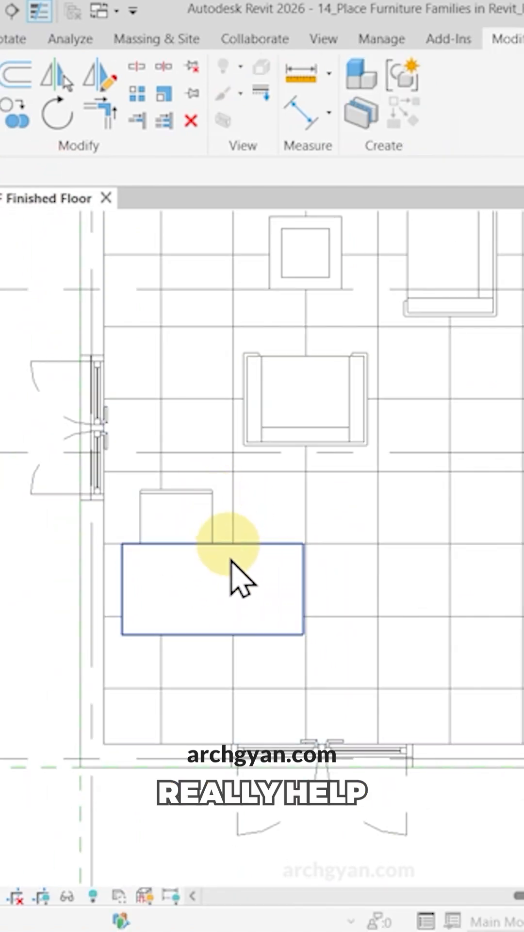
pyautogui.moveTo(238, 601)
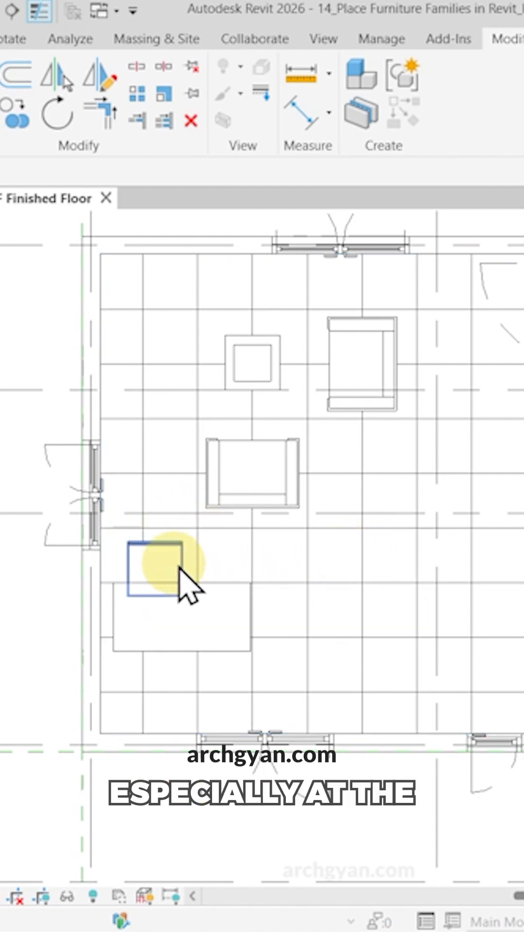
pyautogui.moveTo(184, 588)
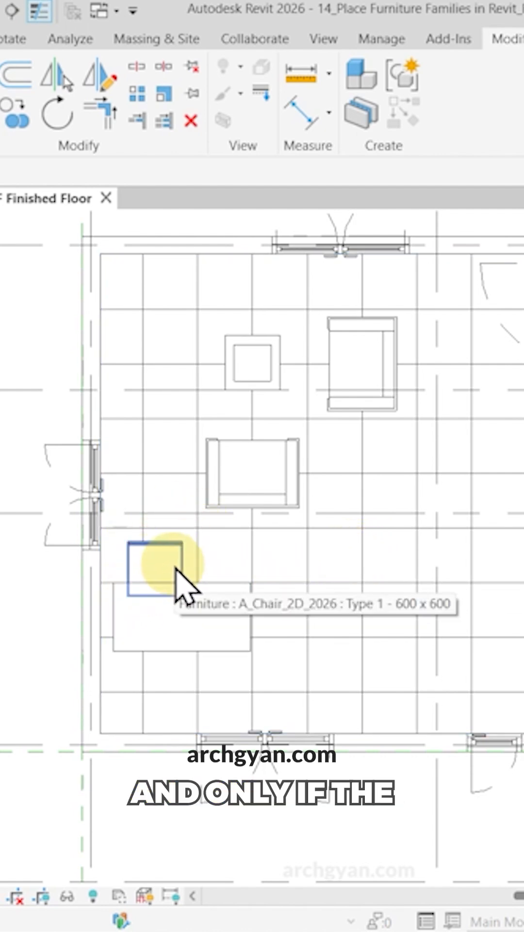